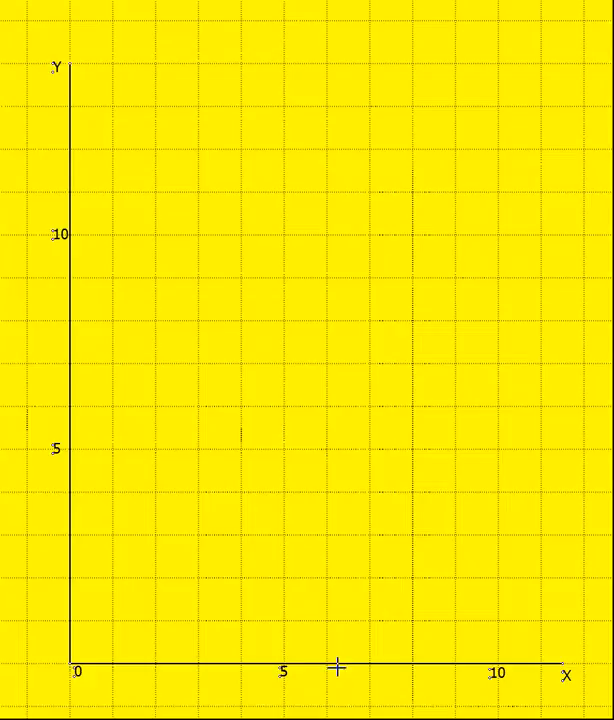
{"action": "mouse_move", "coordinate": [496, 664]}
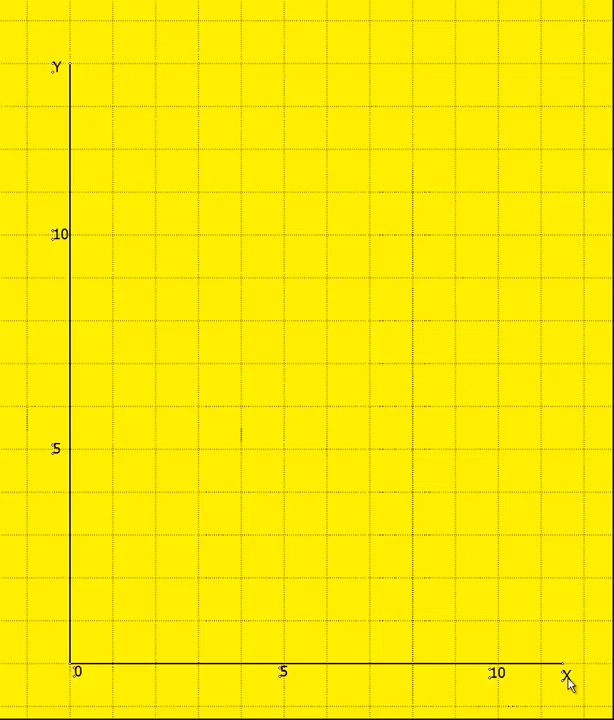
Place a dot on the grid and move it onto the point (3,5)
{"action": "left_click", "coordinate": [70, 464]}
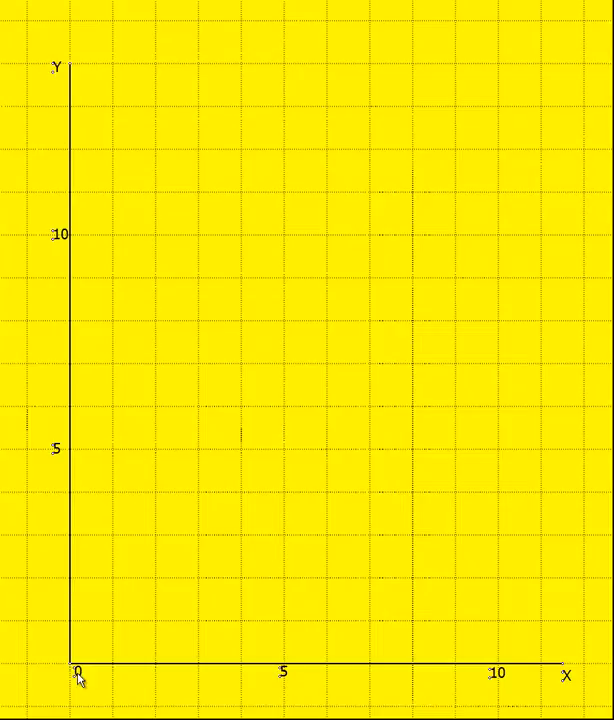
{"action": "mouse_move", "coordinate": [260, 674]}
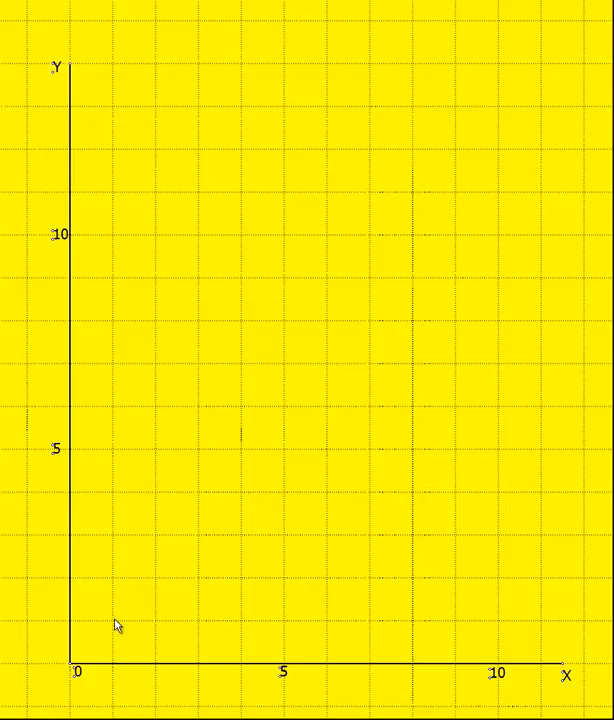
{"action": "mouse_move", "coordinate": [160, 632]}
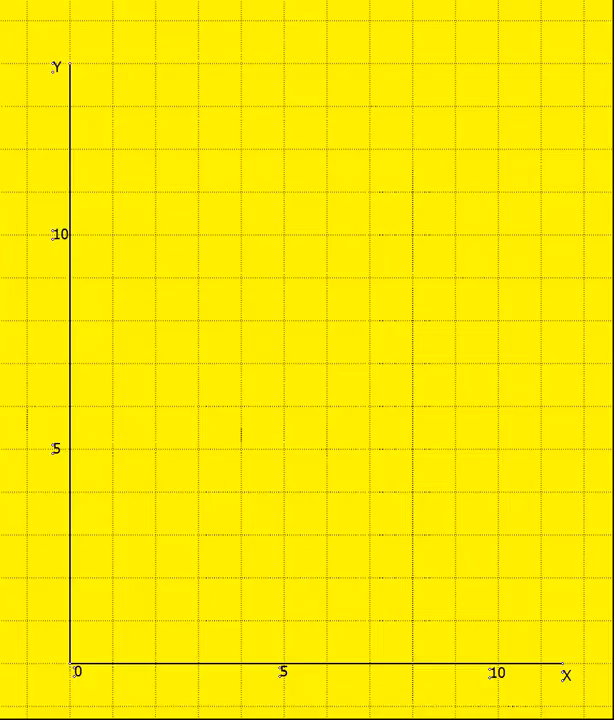
{"action": "left_click", "coordinate": [228, 472]}
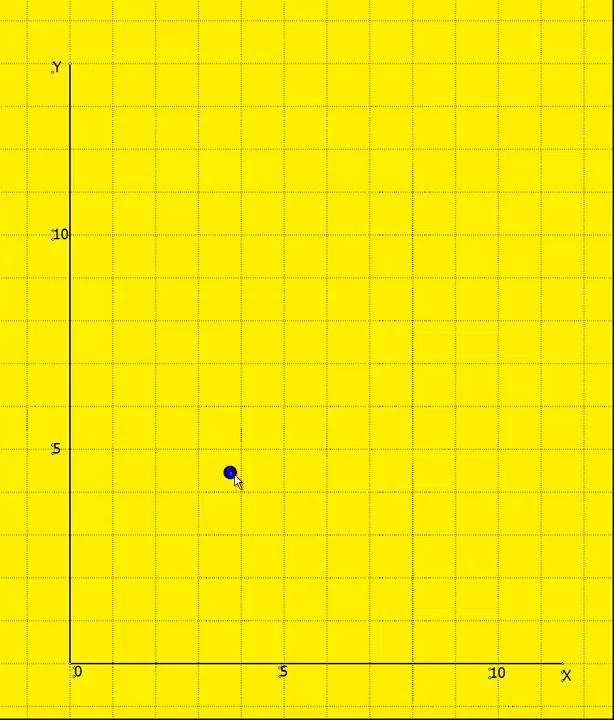
{"action": "left_click_drag", "start_coordinate": [230, 472], "coordinate": [196, 444]}
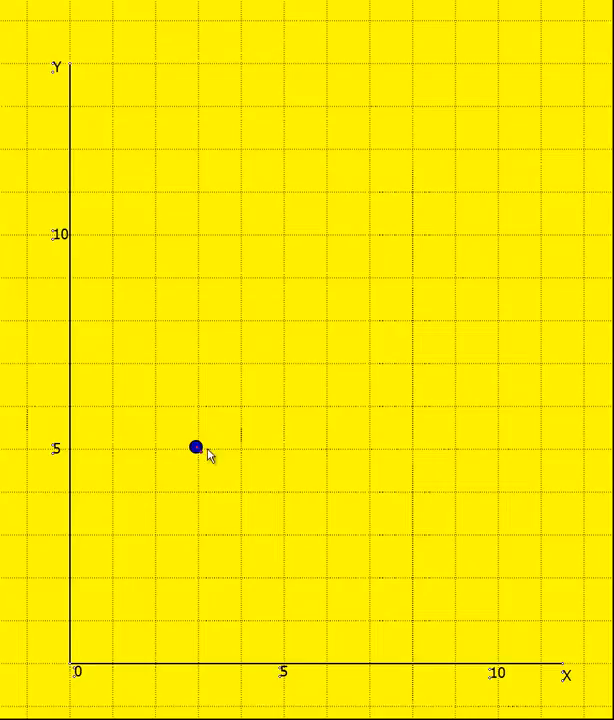
{"action": "mouse_move", "coordinate": [324, 408]}
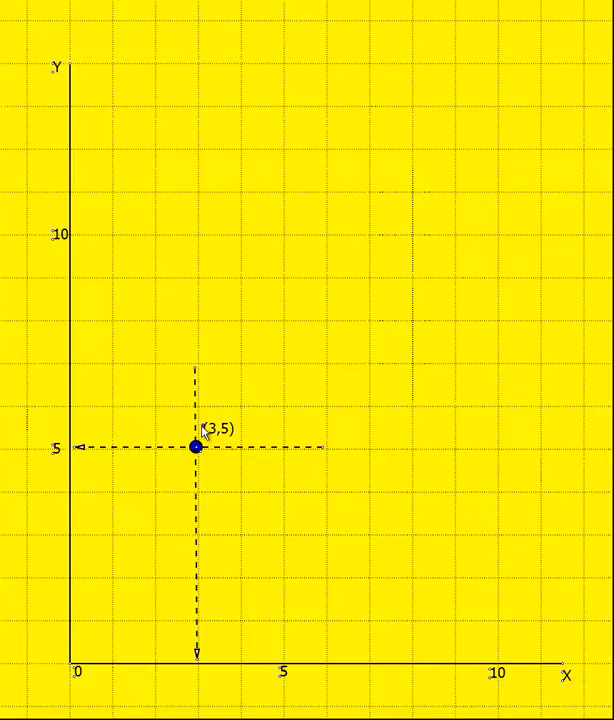
{"action": "mouse_move", "coordinate": [64, 456]}
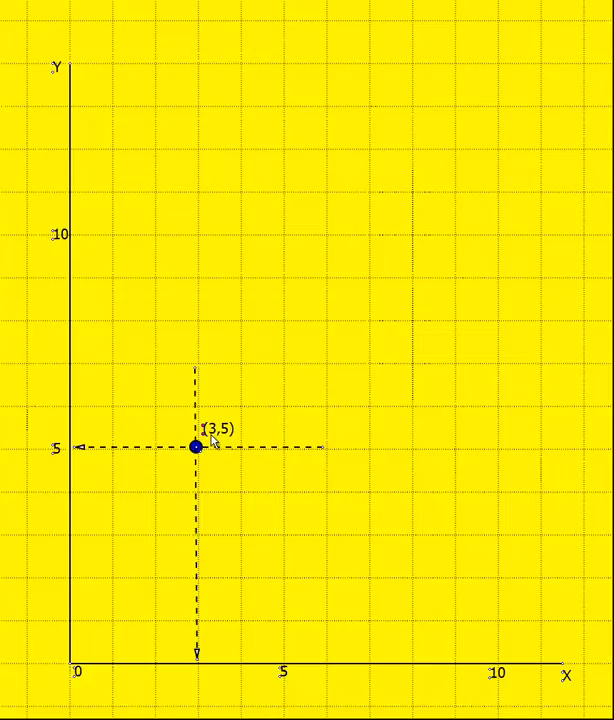
{"action": "mouse_move", "coordinate": [228, 440]}
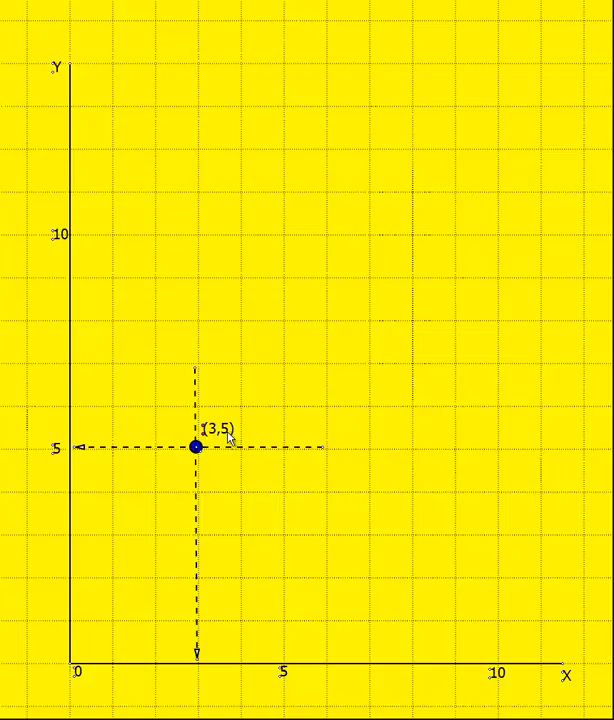
{"action": "mouse_move", "coordinate": [438, 202]}
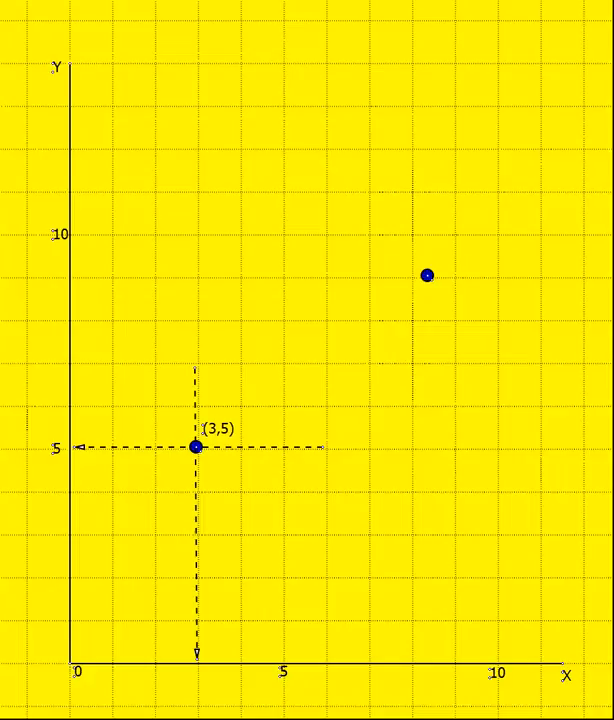
Draw dashed guide lines from the second point to the X and Y axes
{"action": "left_click", "coordinate": [428, 276]}
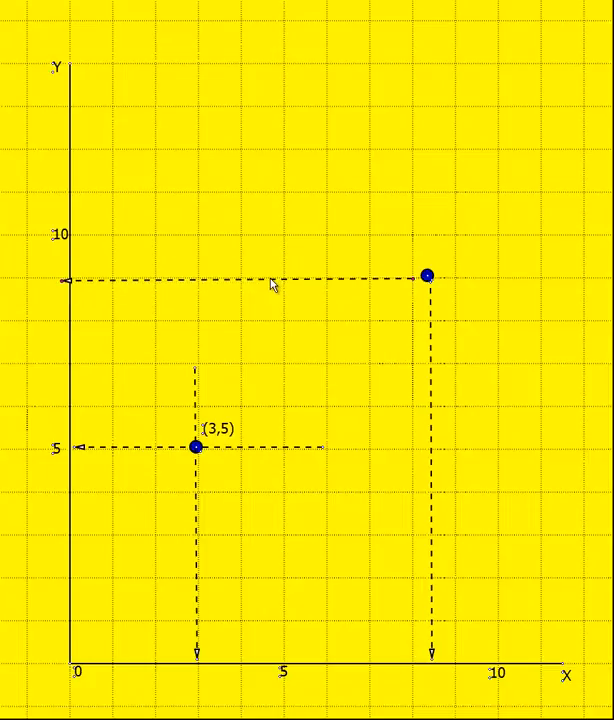
{"action": "mouse_move", "coordinate": [276, 284]}
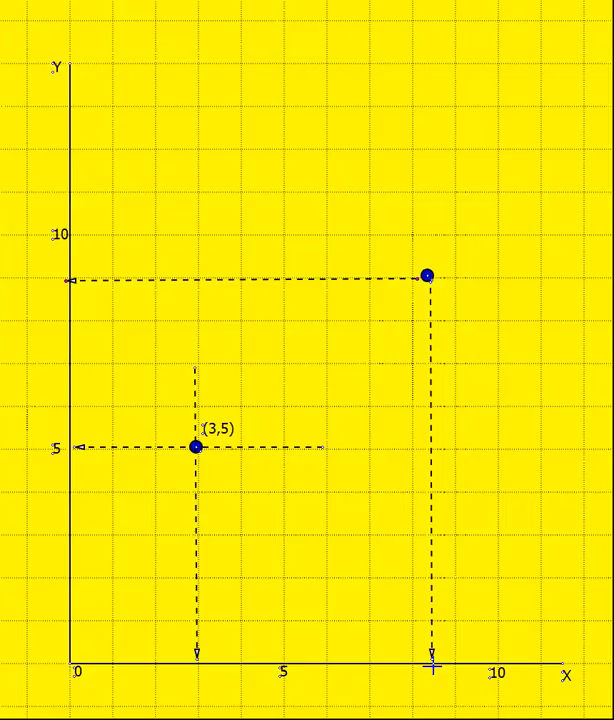
{"action": "mouse_move", "coordinate": [432, 668]}
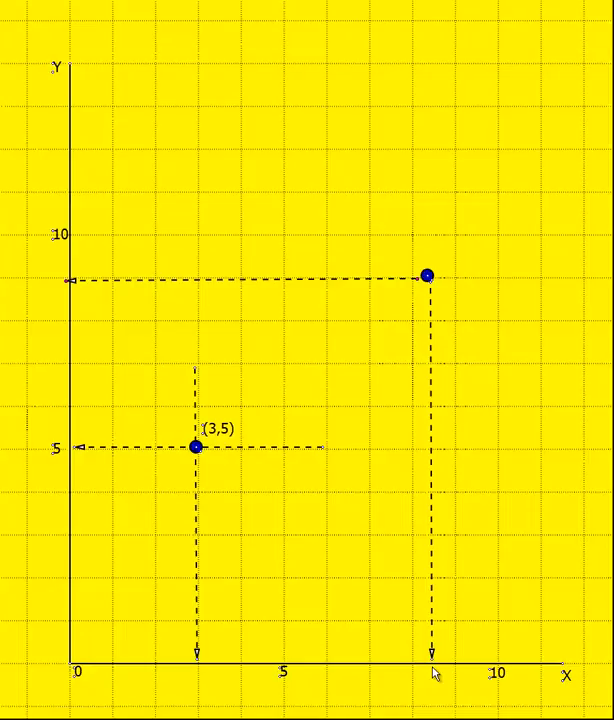
{"action": "mouse_move", "coordinate": [304, 292]}
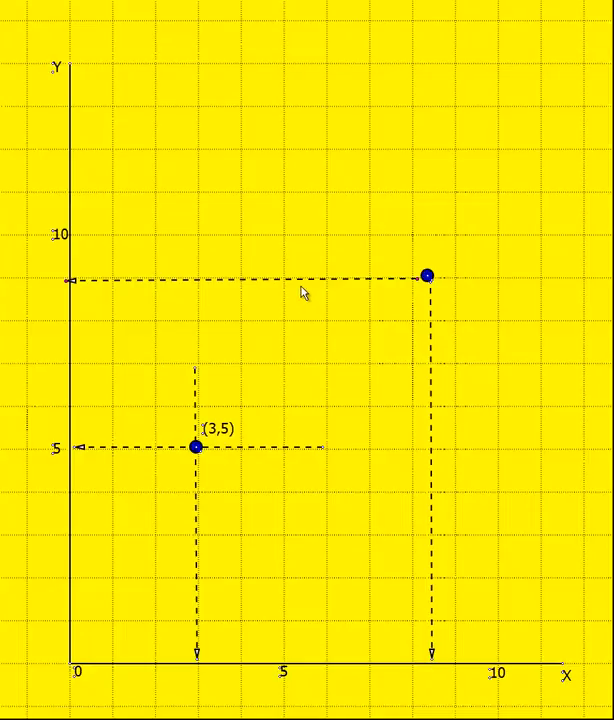